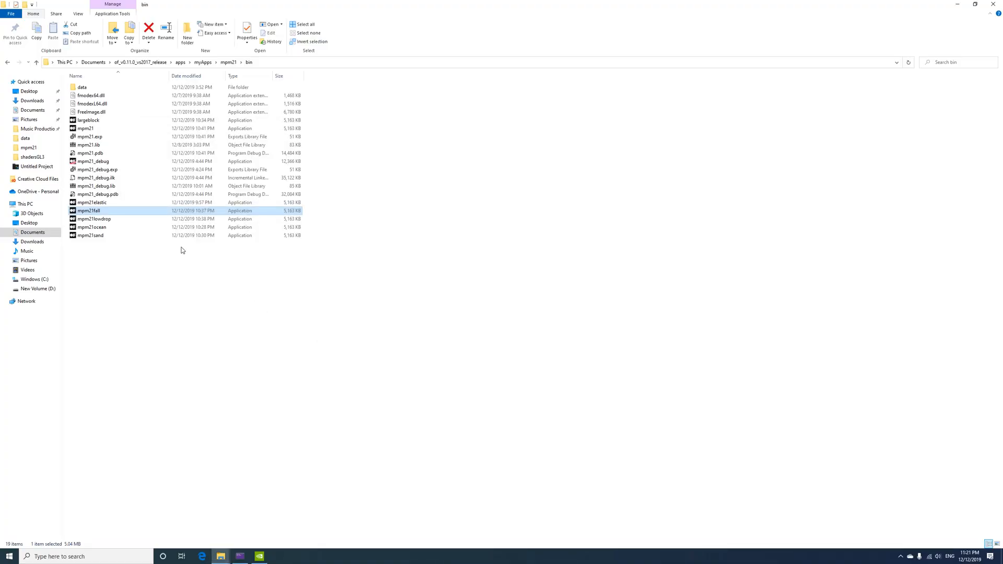
mouse_move(92, 202)
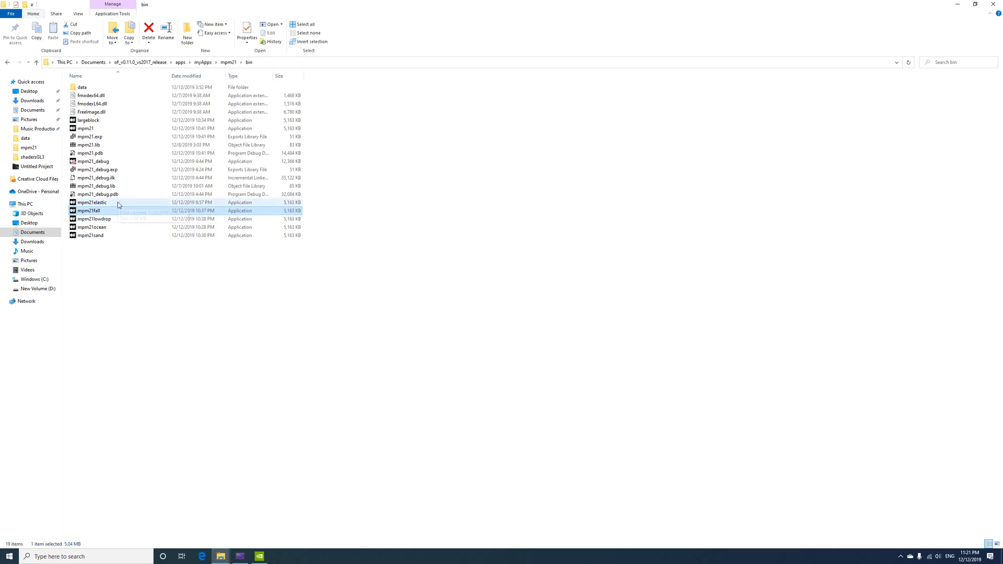
Run the blue particle water simulation and orbit the view around the bursting water body
double_click(87, 210)
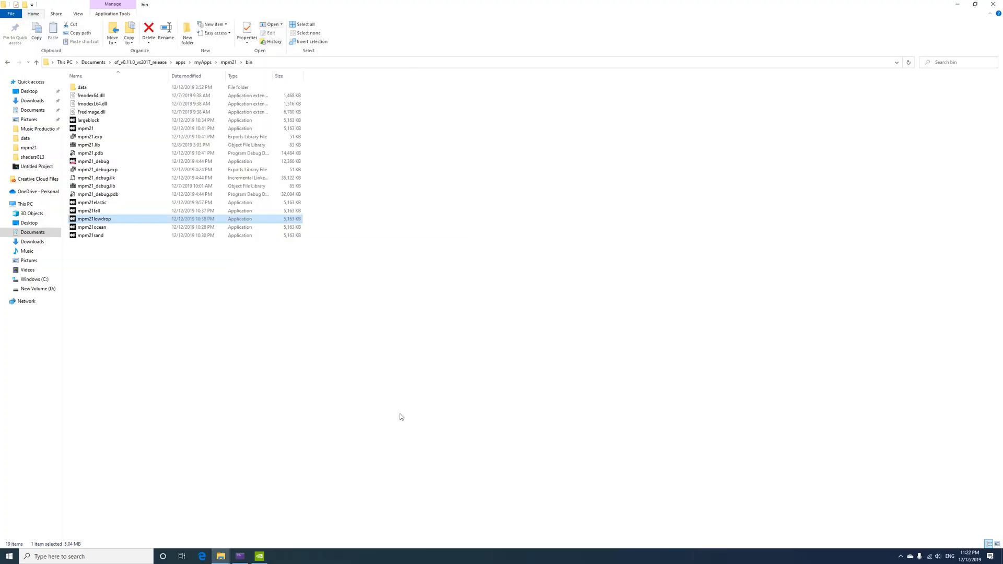
mouse_move(138, 229)
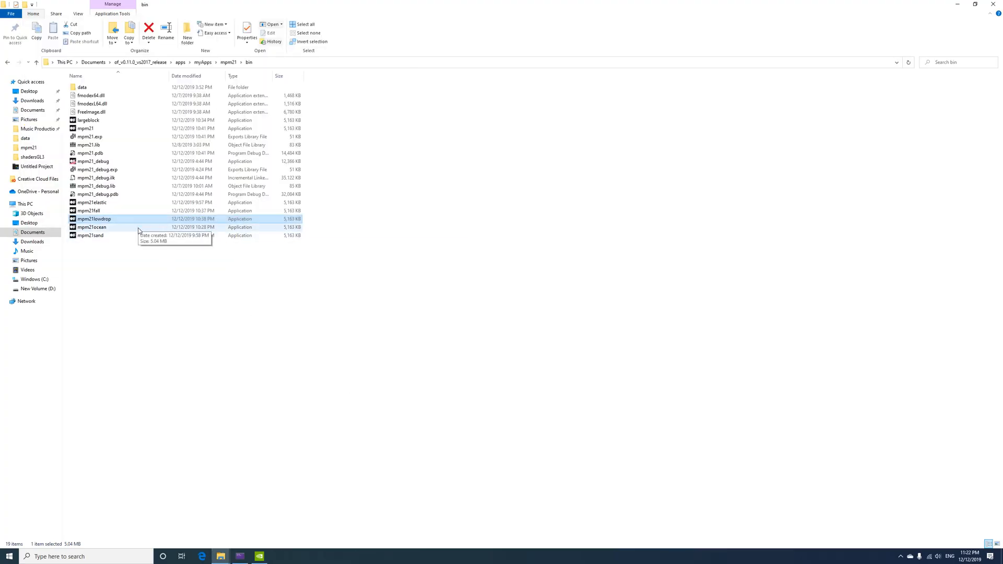
double_click(88, 121)
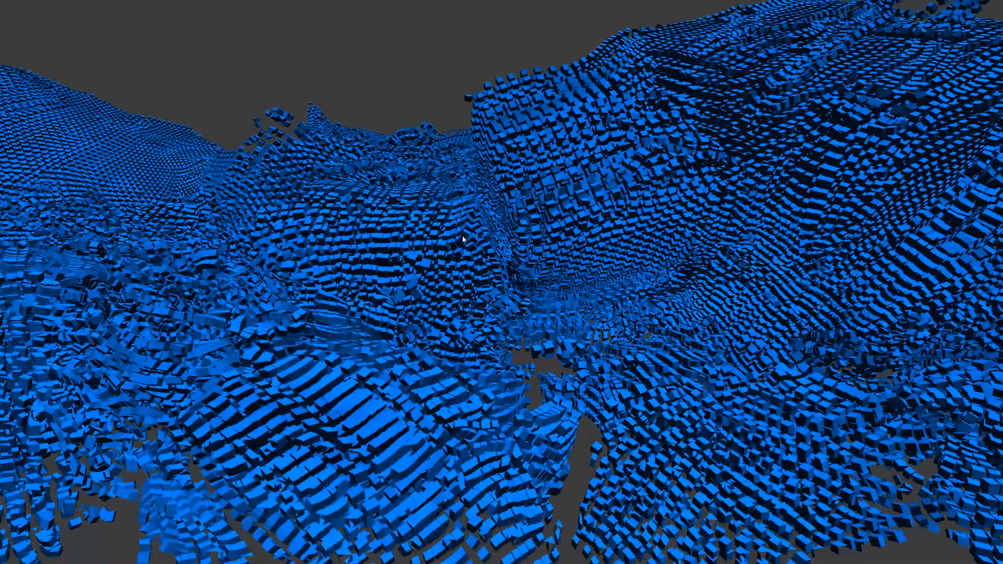
drag(461, 240, 467, 294)
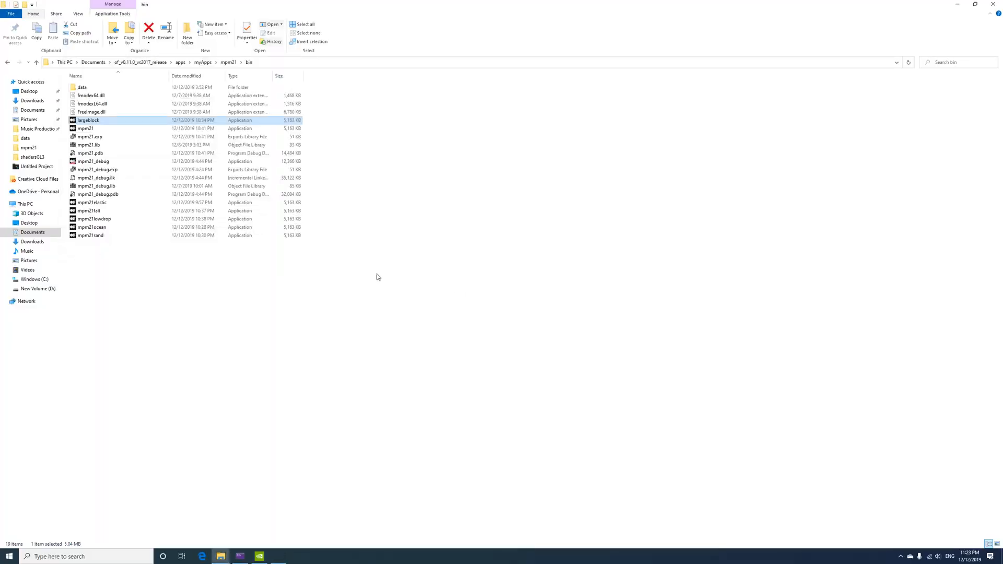
mouse_move(134, 211)
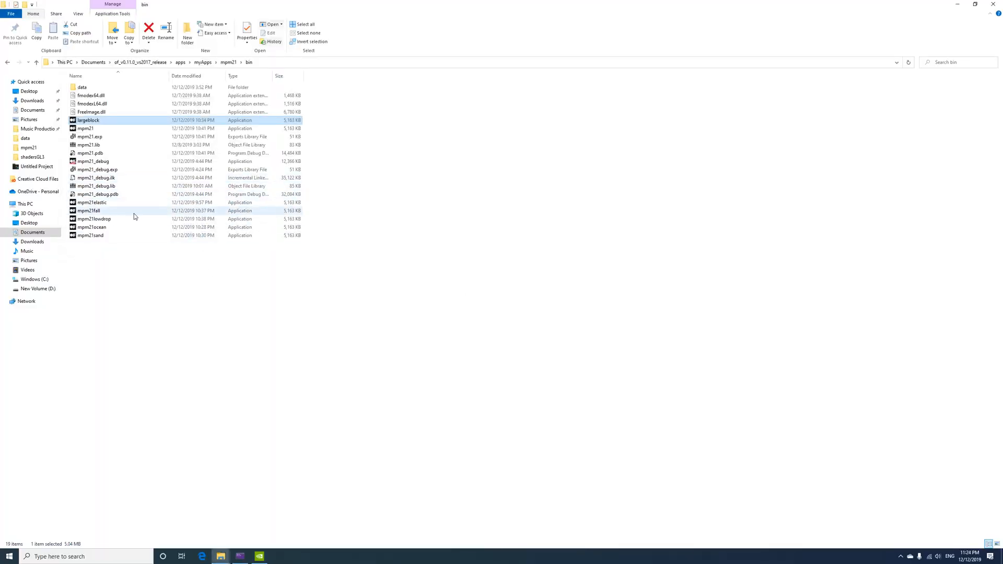
mouse_move(133, 228)
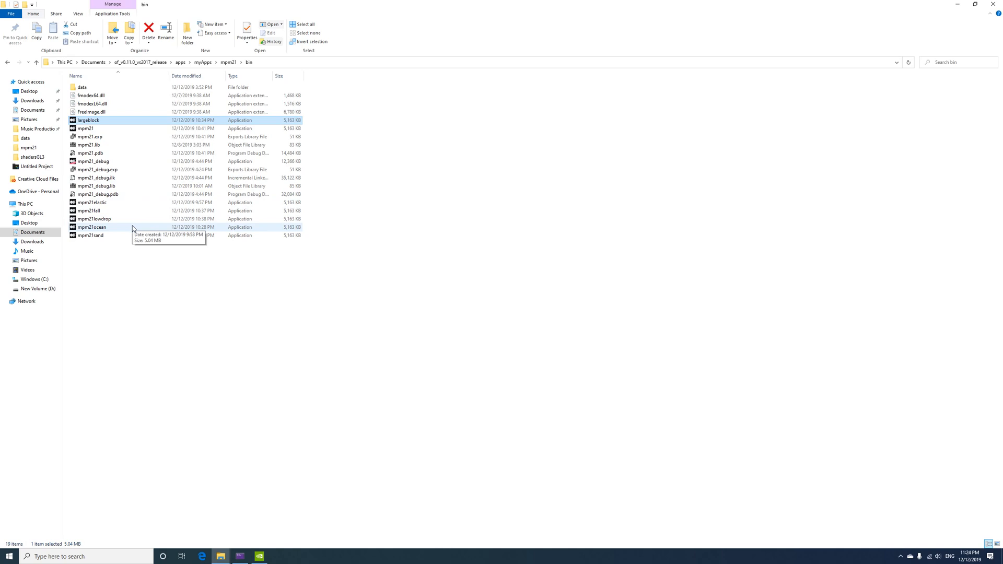
Start the mpm21ocean build, rendering a splashing blue fluid mass
double_click(92, 227)
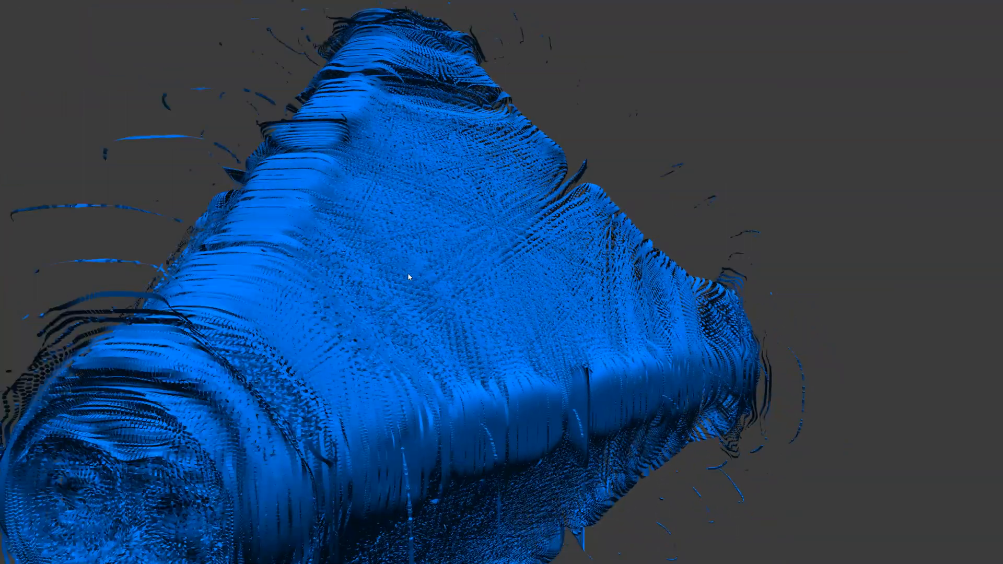